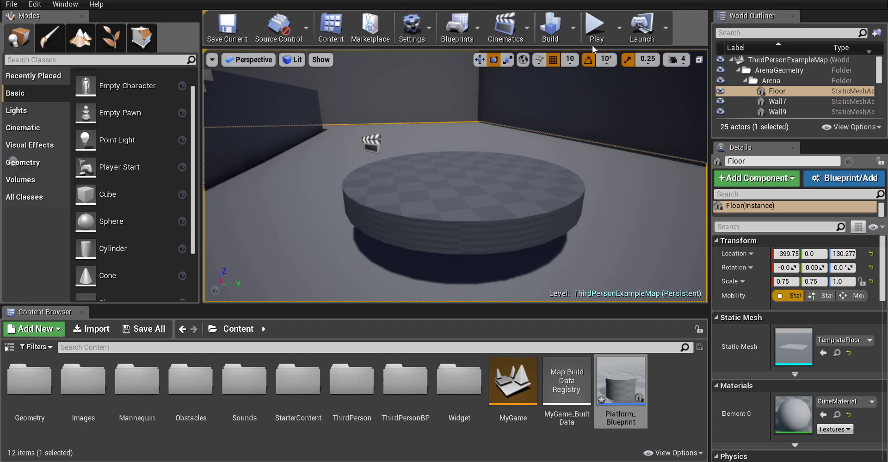
# - Briefly play-test the third-person arena level, then stop the session
pyautogui.click(595, 27)
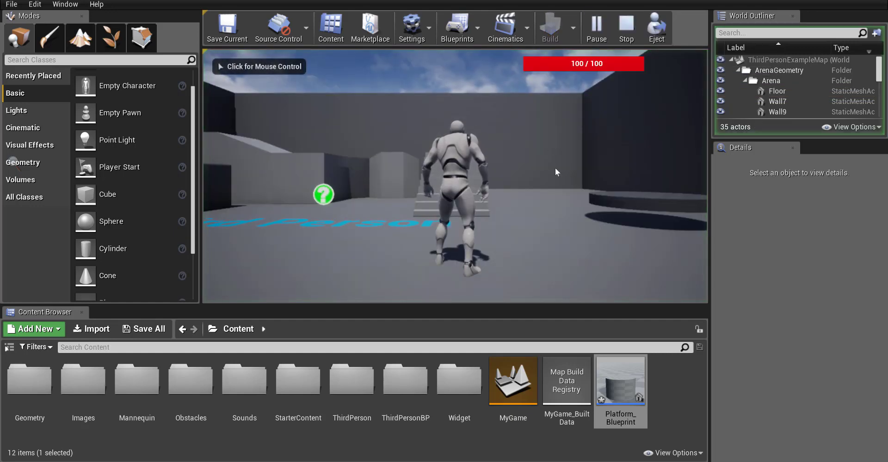
pyautogui.click(625, 28)
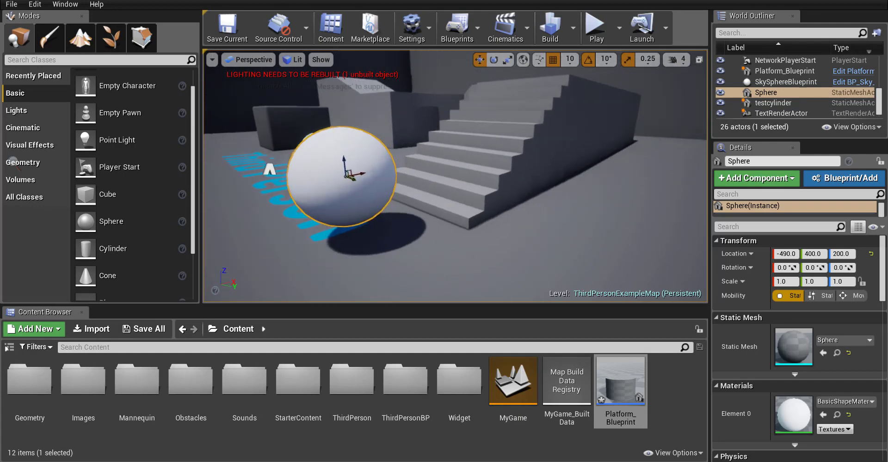
# - Duplicate the BasicShapes Sphere mesh and name the copy 'movingtarget'
pyautogui.rightClick(340, 175)
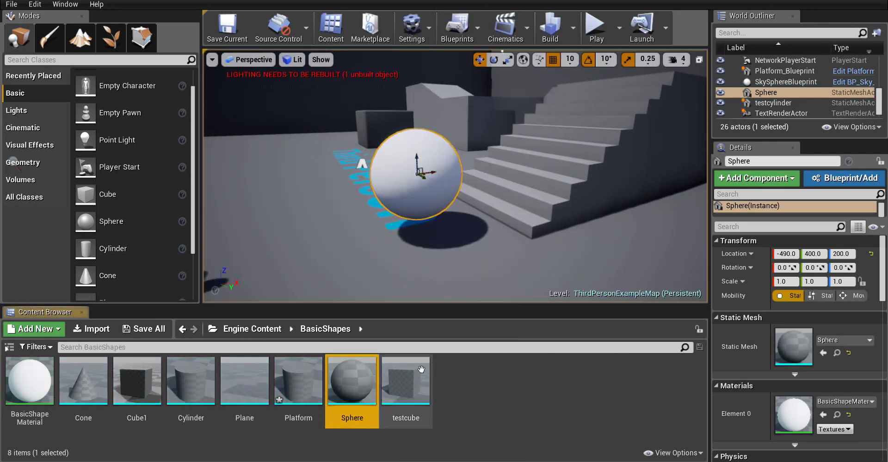
pyautogui.moveTo(351, 380)
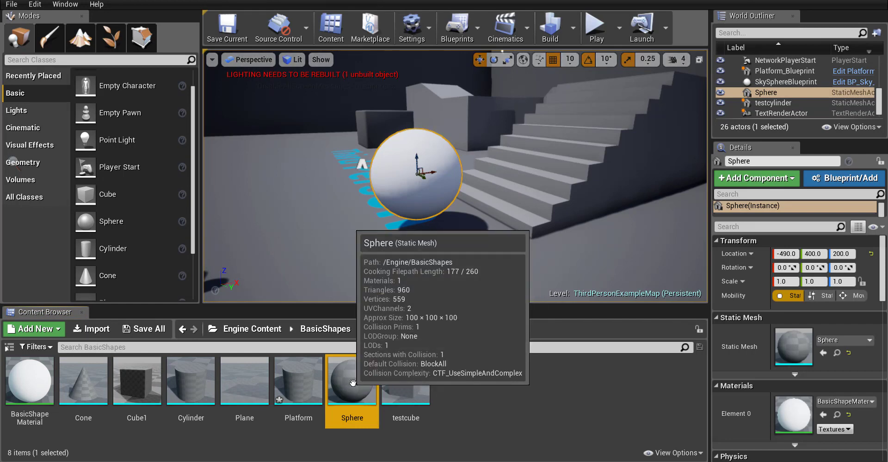
pyautogui.rightClick(352, 381)
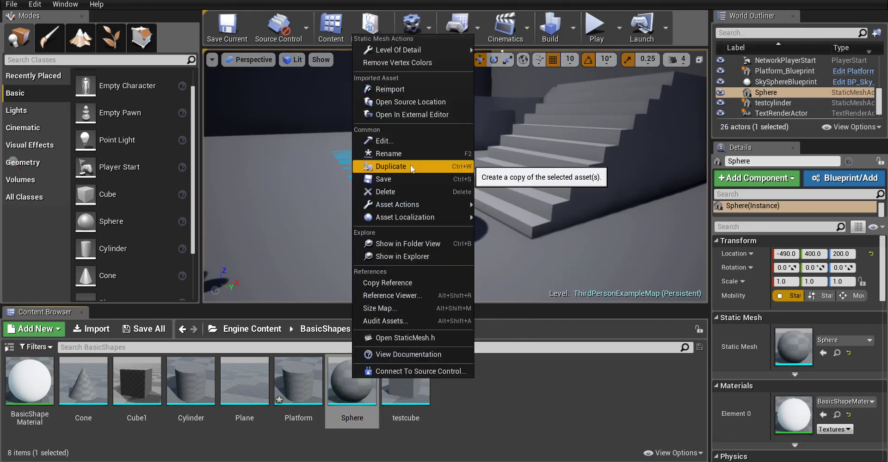
pyautogui.click(390, 167)
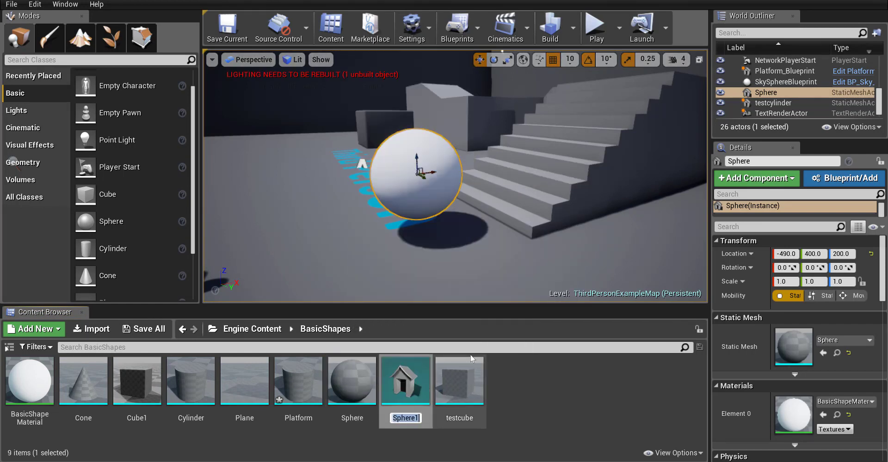
pyautogui.write('moving')
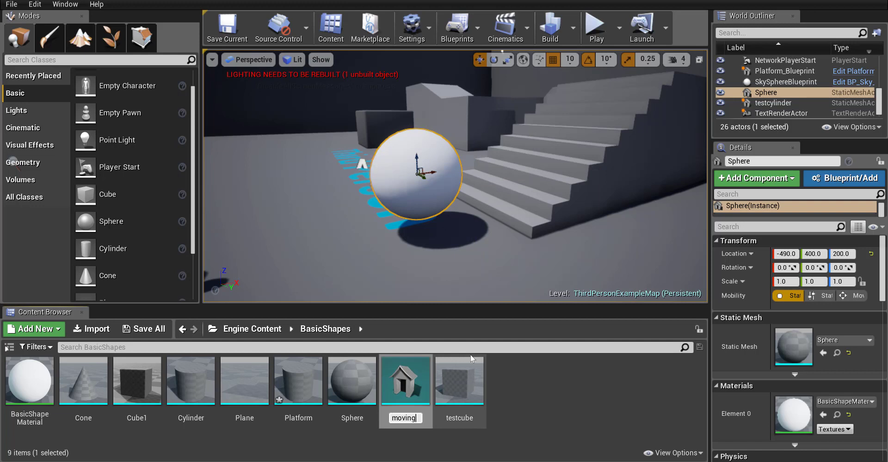
pyautogui.write('target')
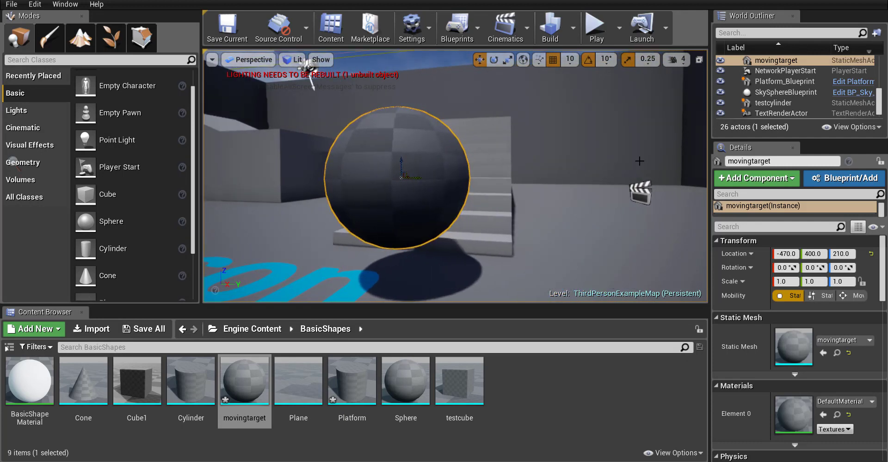
pyautogui.moveTo(842, 179)
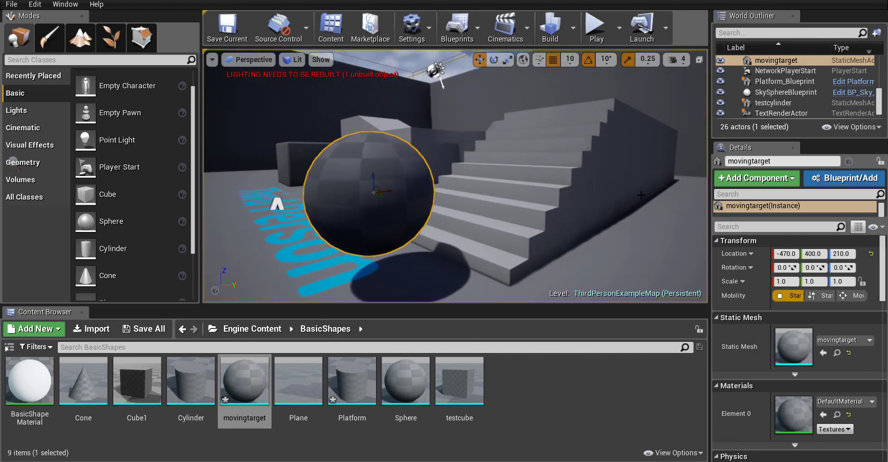
# - Convert the placed movingtarget sphere into movingtarget_Blueprint in the Content folder
pyautogui.click(843, 178)
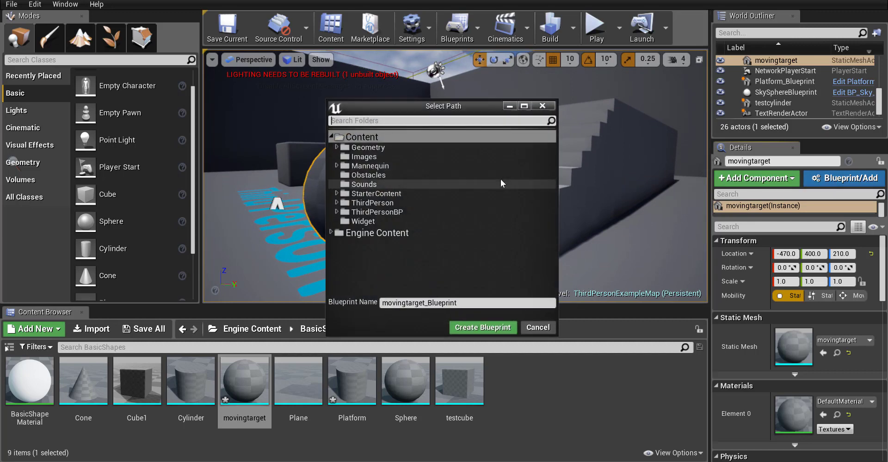
pyautogui.click(482, 327)
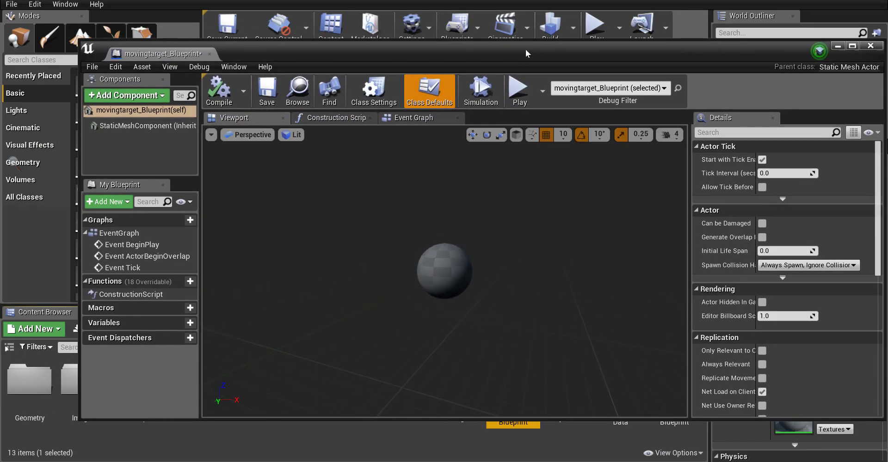
# - Replace an accidental Box Collision with a Sphere Collision component named hitbox
pyautogui.click(123, 96)
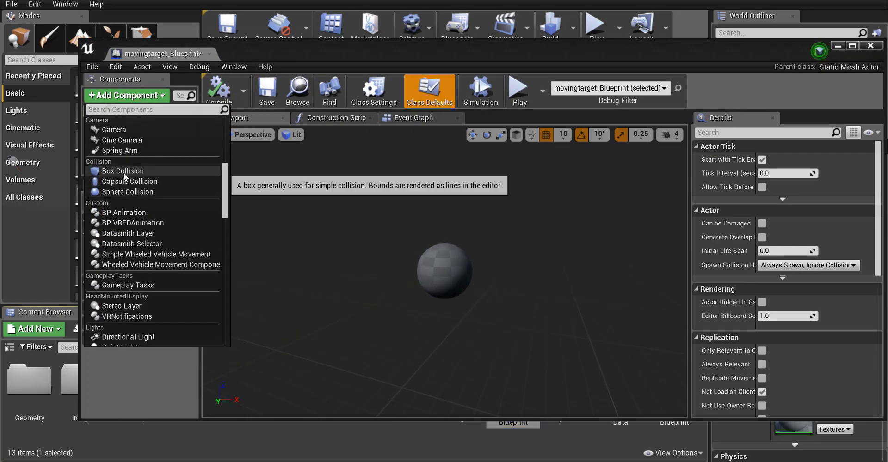
pyautogui.click(123, 171)
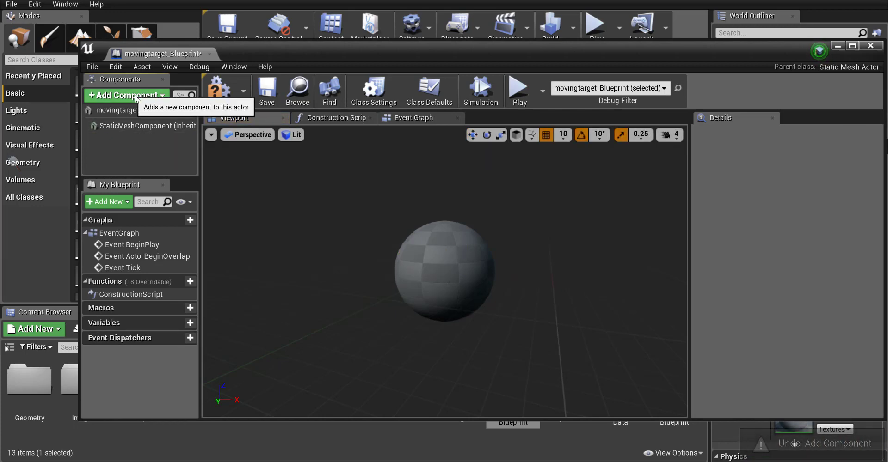
pyautogui.click(126, 95)
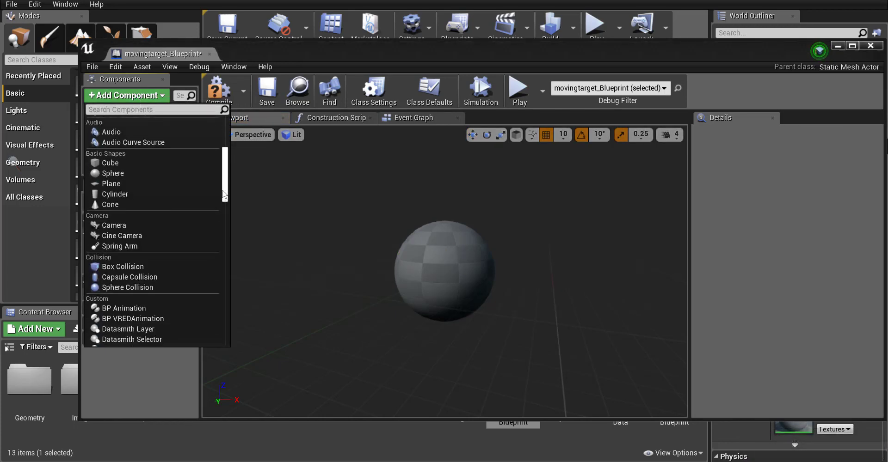
pyautogui.moveTo(126, 293)
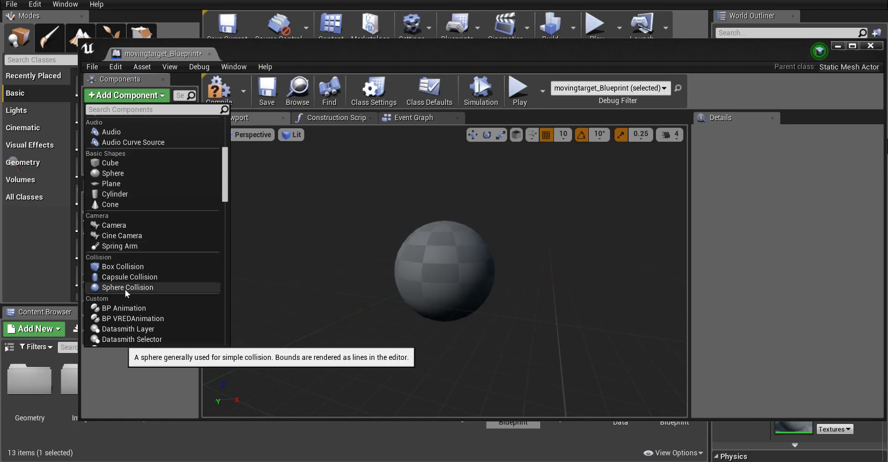
pyautogui.click(127, 287)
pyautogui.write('hitbox')
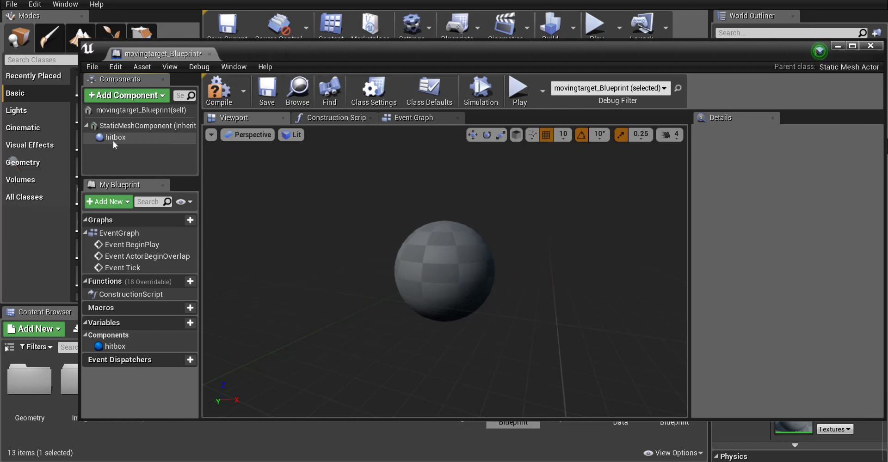
# - Set the hitbox location to 0,0,0 and its scale to 1.75 on all axes
pyautogui.click(115, 137)
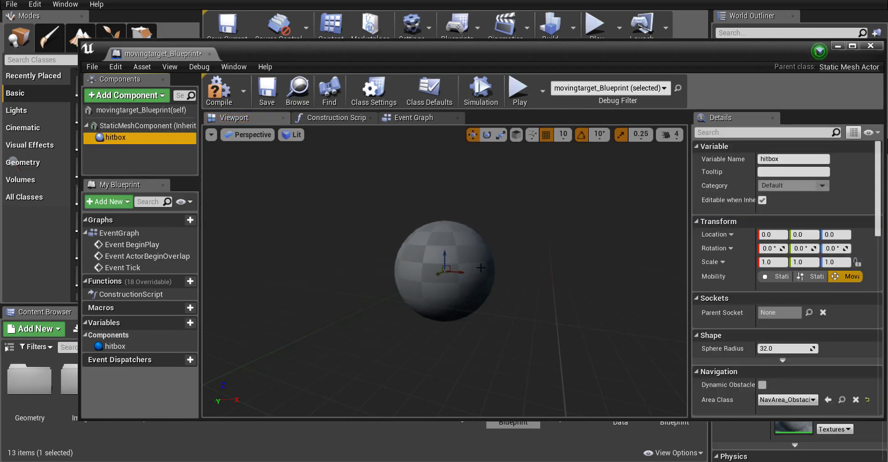
pyautogui.moveTo(456, 288)
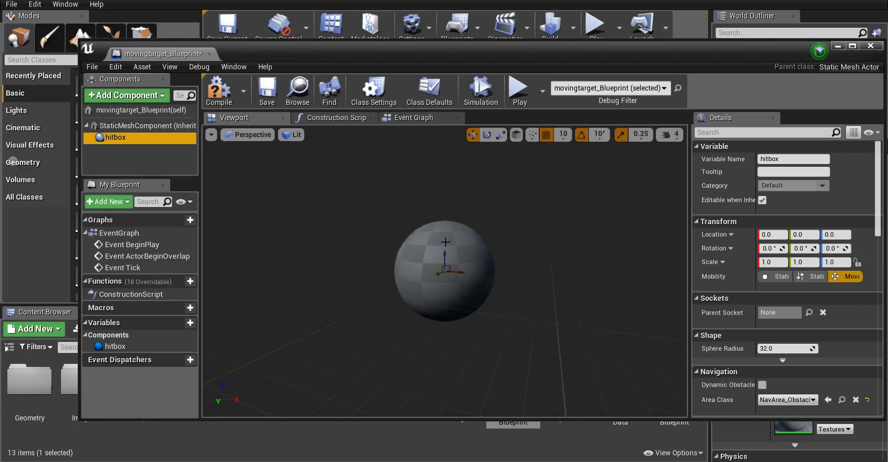
pyautogui.click(144, 126)
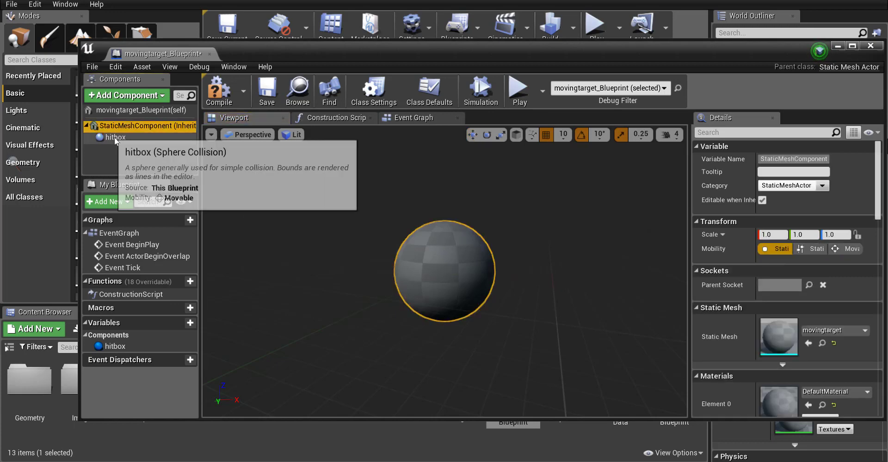
pyautogui.click(114, 137)
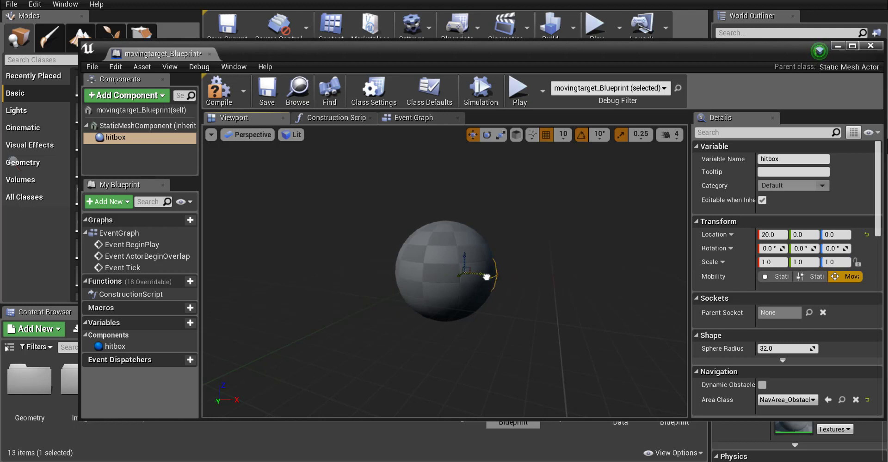
pyautogui.moveTo(485, 277); pyautogui.dragTo(566, 281)
pyautogui.write('1.75')
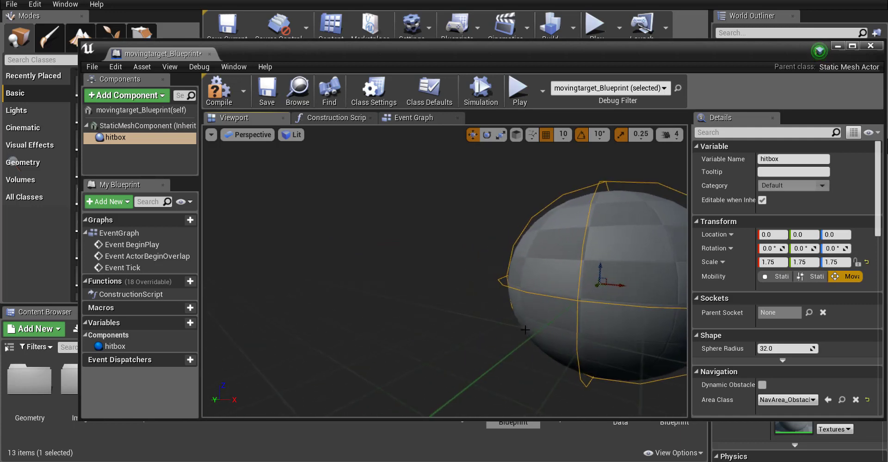
# - Add an On Component Begin Overlap event for hitbox from the Details panel's Events
pyautogui.scroll(-3)
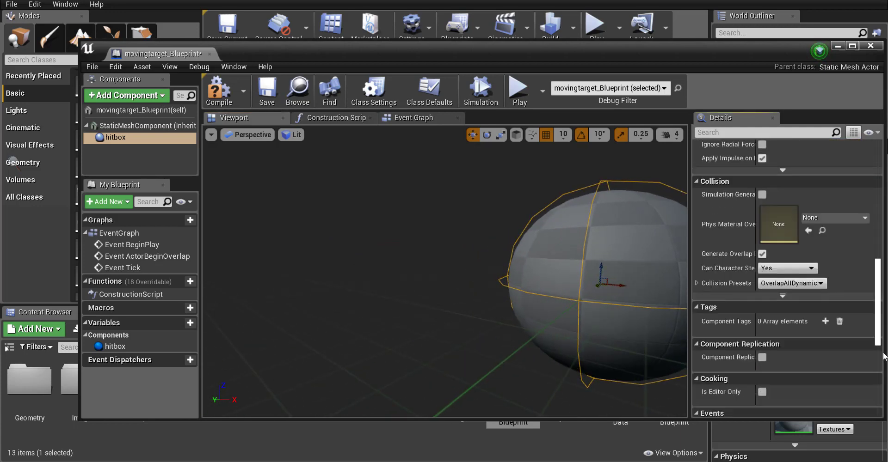
pyautogui.scroll(-3)
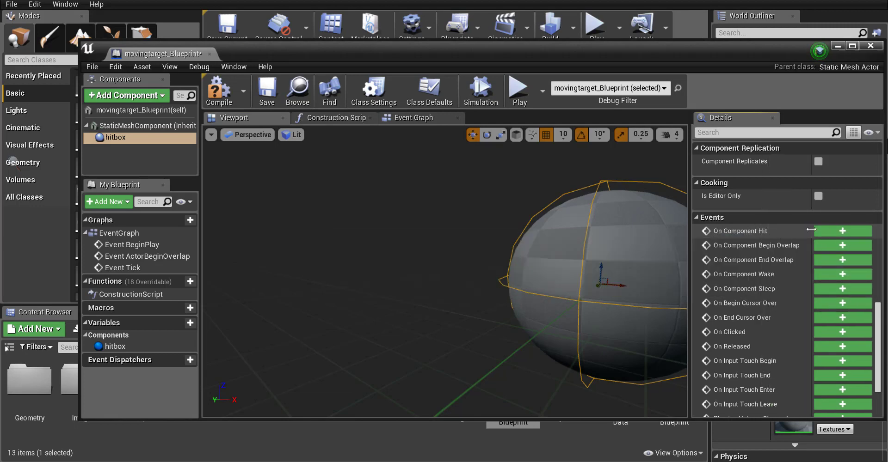
pyautogui.click(842, 246)
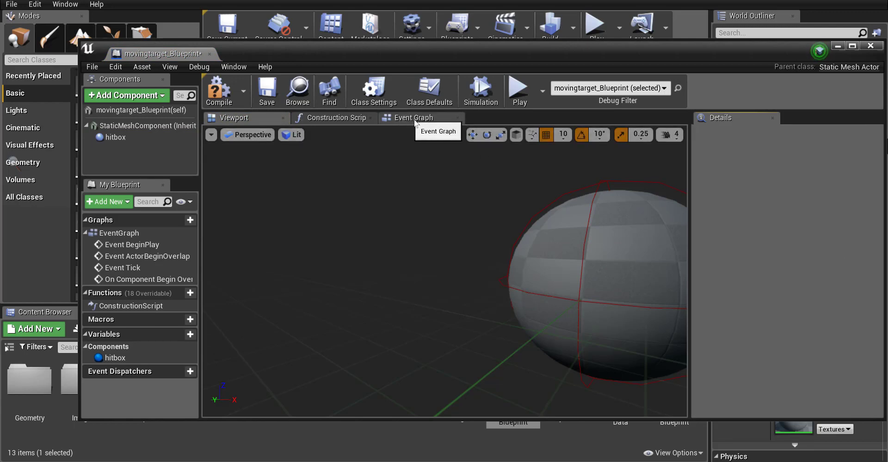
# - In the Event Graph, add Cast To ThirdPersonCharacter and Get Player Character nodes
pyautogui.click(413, 118)
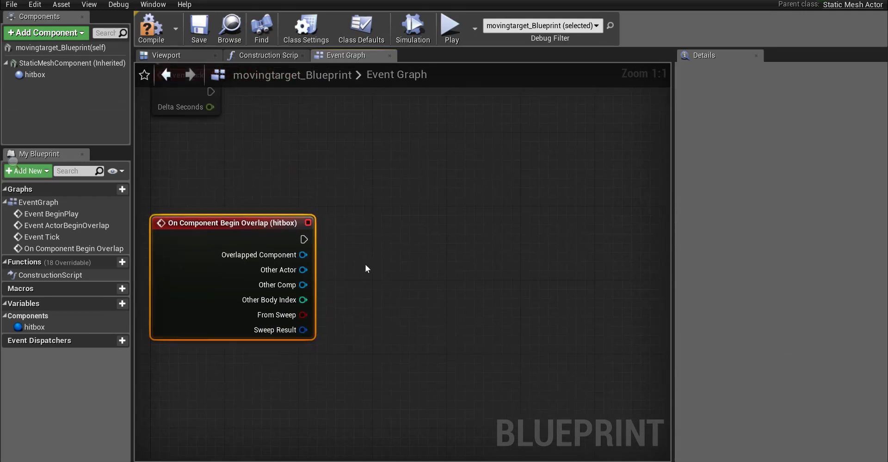
pyautogui.rightClick(365, 269)
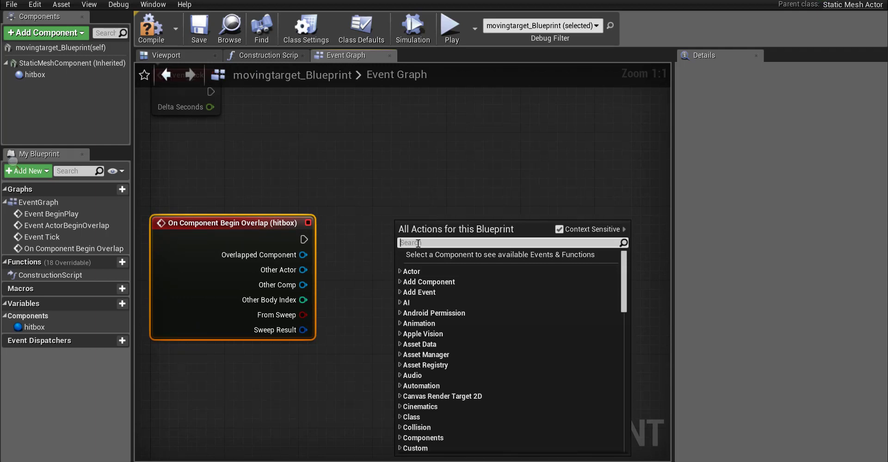
pyautogui.write('cast to thid')
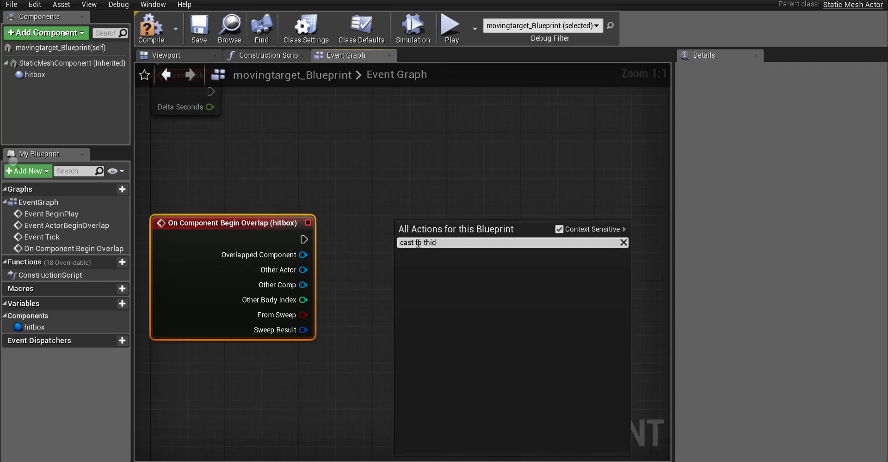
pyautogui.click(417, 242)
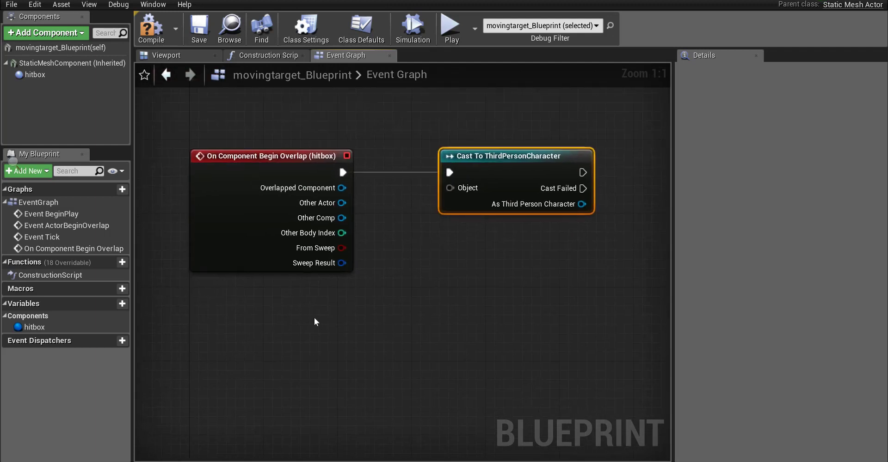
pyautogui.write('get player')
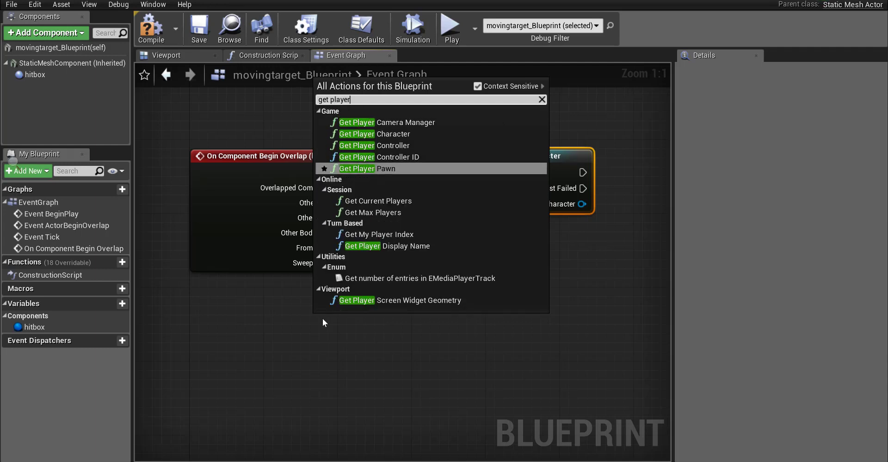
pyautogui.click(357, 134)
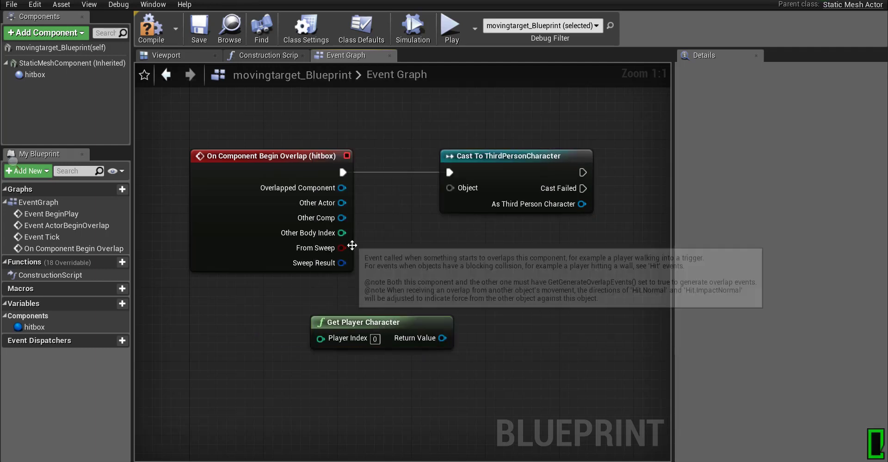
# - Read the cast character's Health and feed it into a float minus node with 1.0
pyautogui.moveTo(342, 202); pyautogui.dragTo(450, 188)
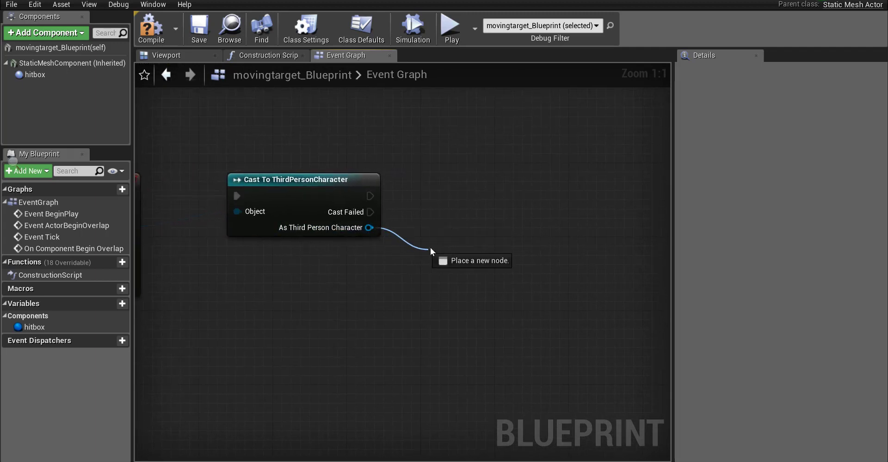
pyautogui.write('get heal')
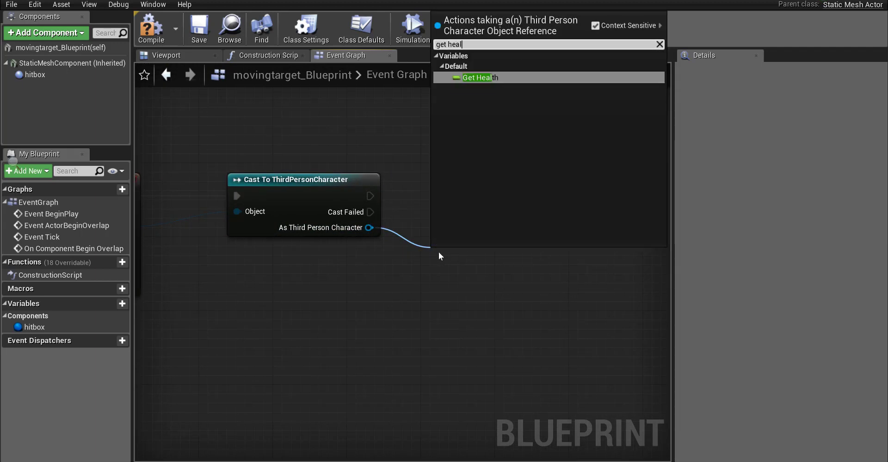
pyautogui.click(478, 78)
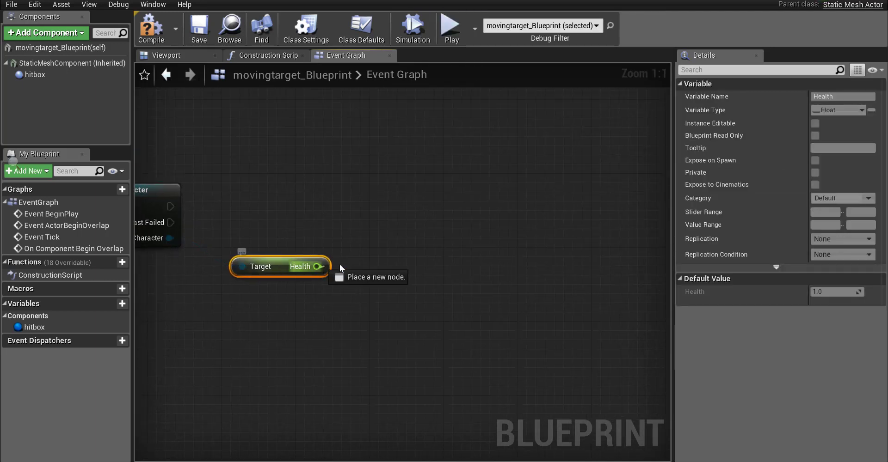
pyautogui.moveTo(321, 267); pyautogui.dragTo(406, 245)
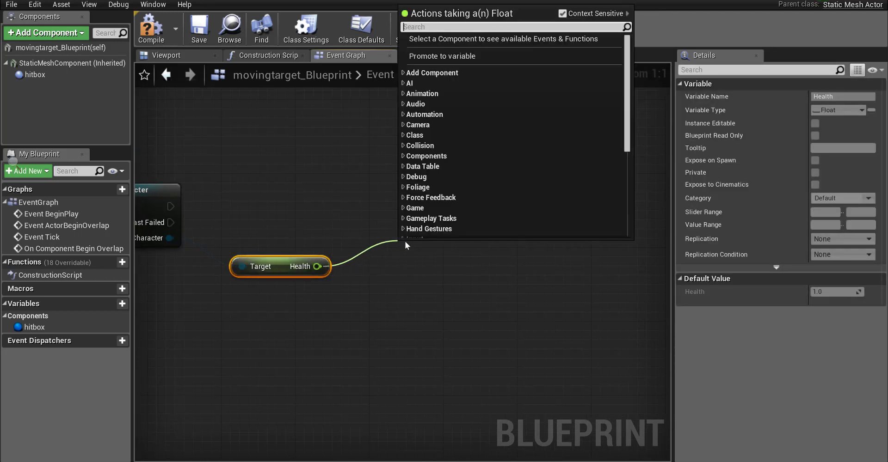
pyautogui.write('-float')
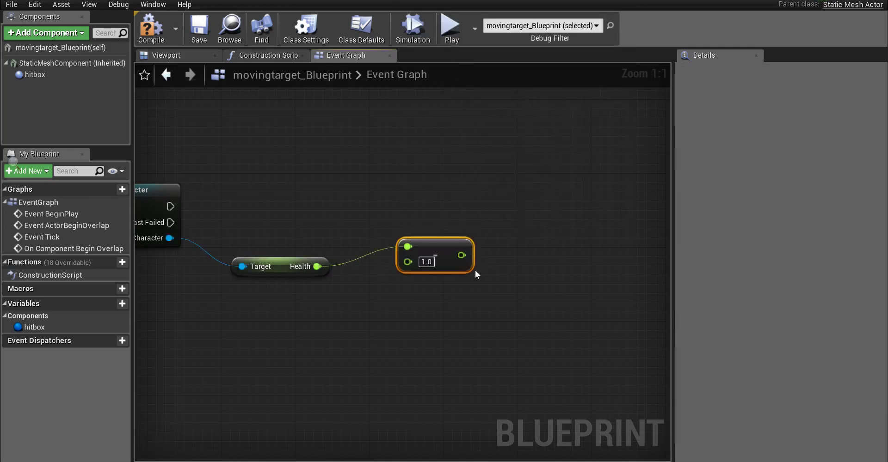
pyautogui.moveTo(401, 295)
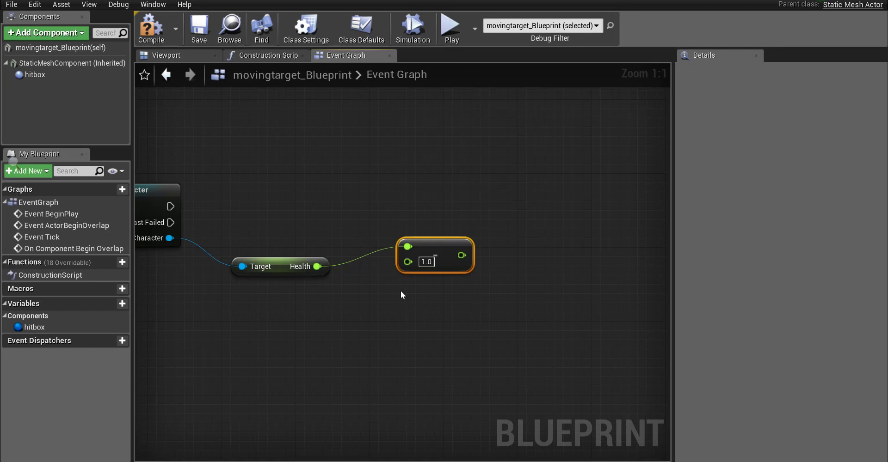
pyautogui.moveTo(436, 238)
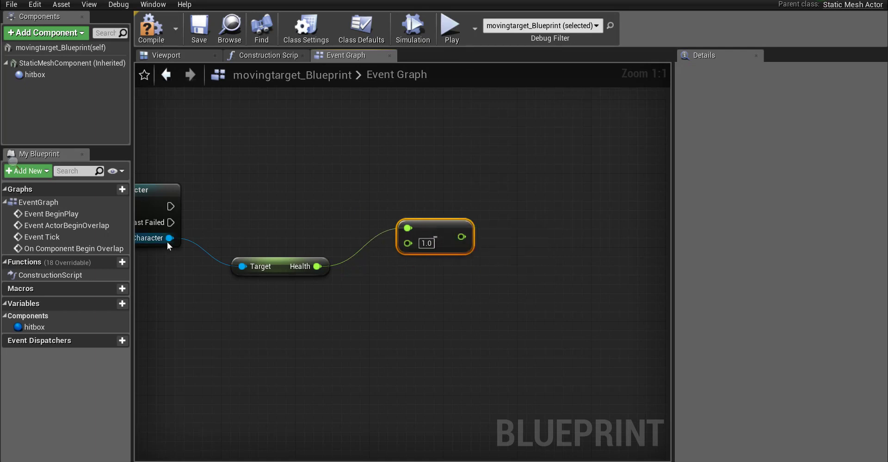
# - Add a Set Health node wired from the cast character
pyautogui.moveTo(170, 238); pyautogui.dragTo(533, 196)
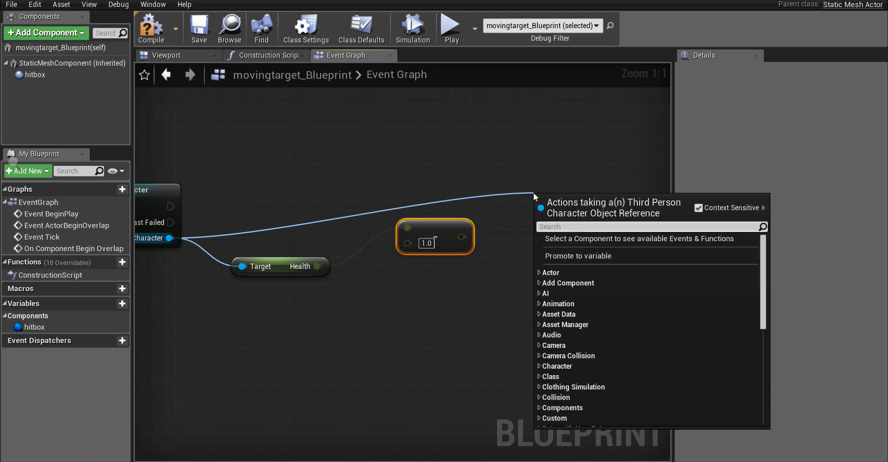
pyautogui.write('set health')
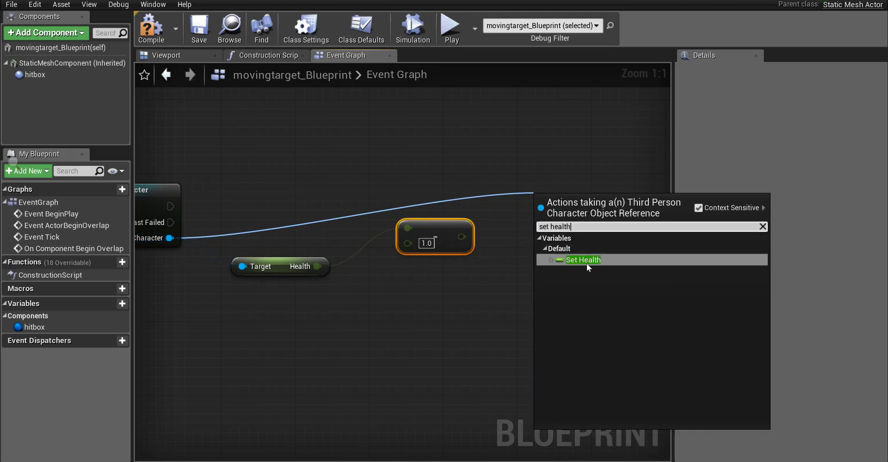
pyautogui.click(582, 259)
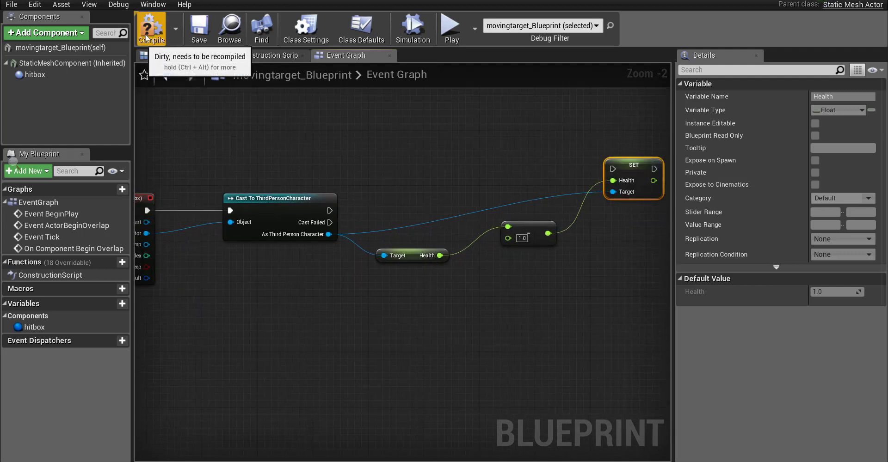
# - Compile the target Blueprint, play-test the level, and select movingtarget_Blueprint
pyautogui.click(152, 28)
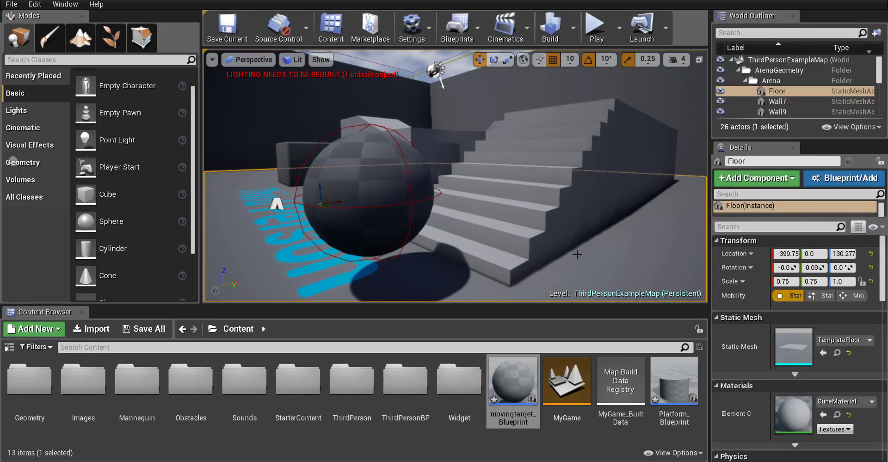
pyautogui.click(595, 28)
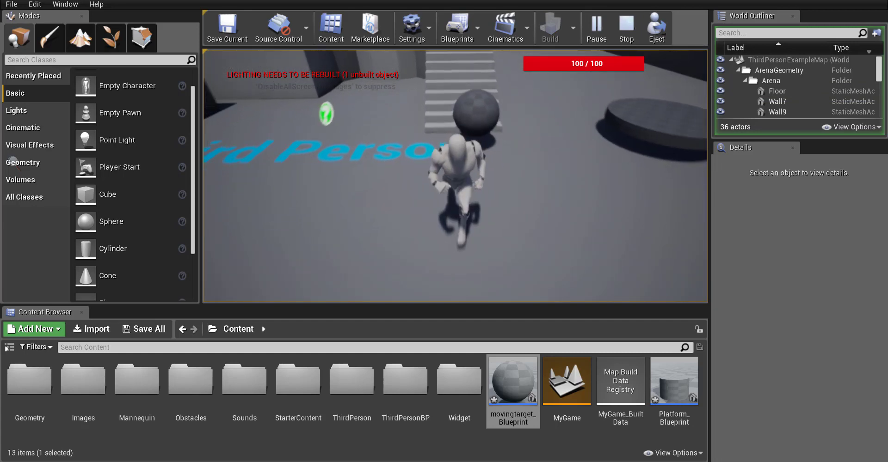
pyautogui.click(456, 27)
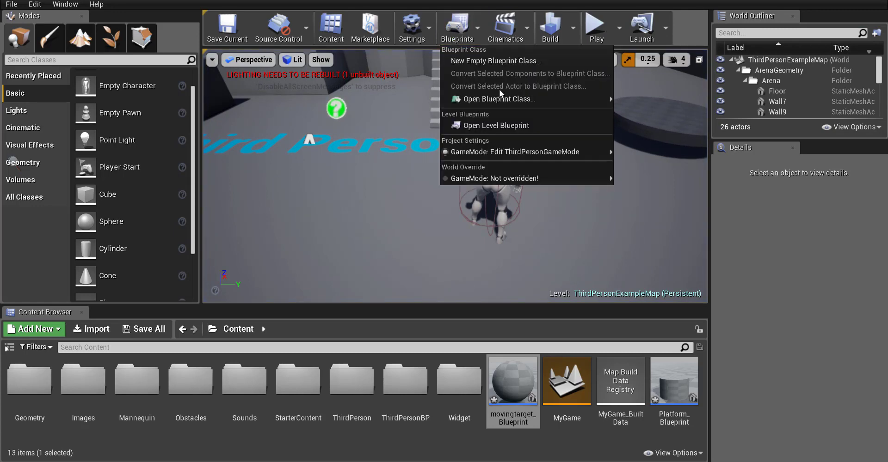
pyautogui.click(495, 125)
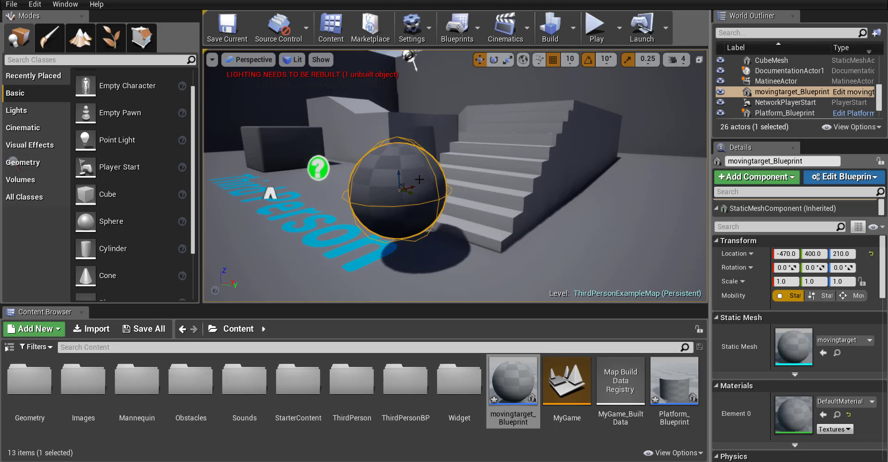
pyautogui.moveTo(860, 296)
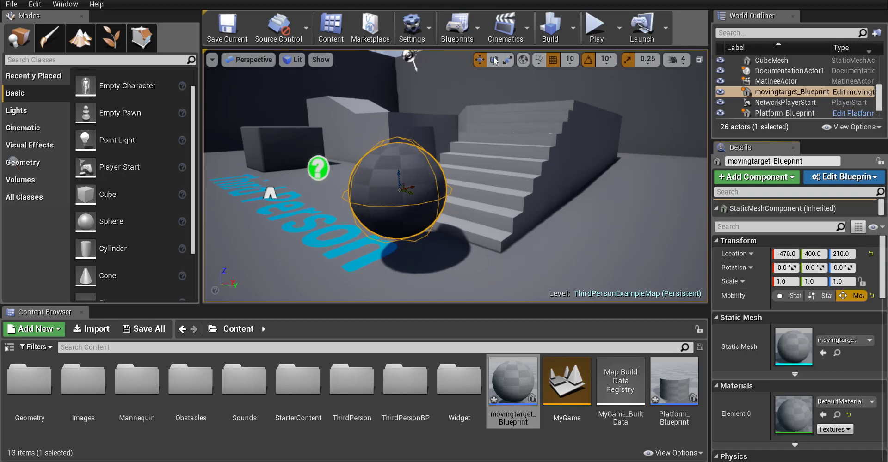
# - Open the level's existing MatineeActor in the Matinee editor via Cinematics
pyautogui.click(505, 27)
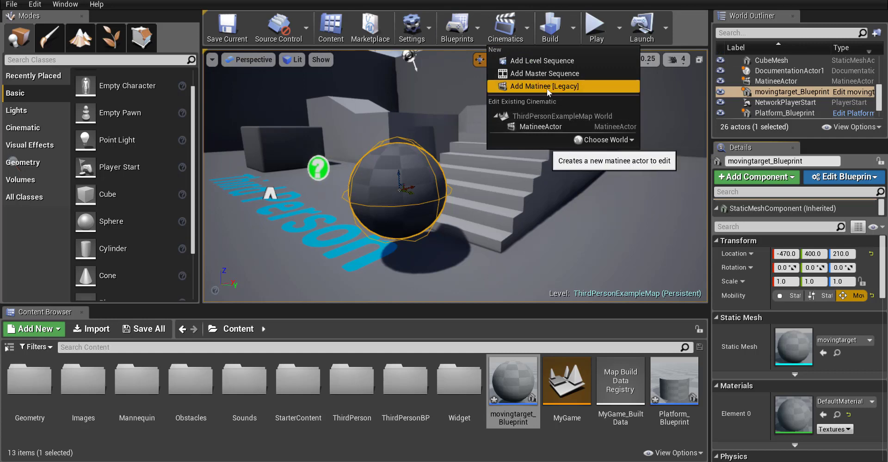
pyautogui.moveTo(539, 127)
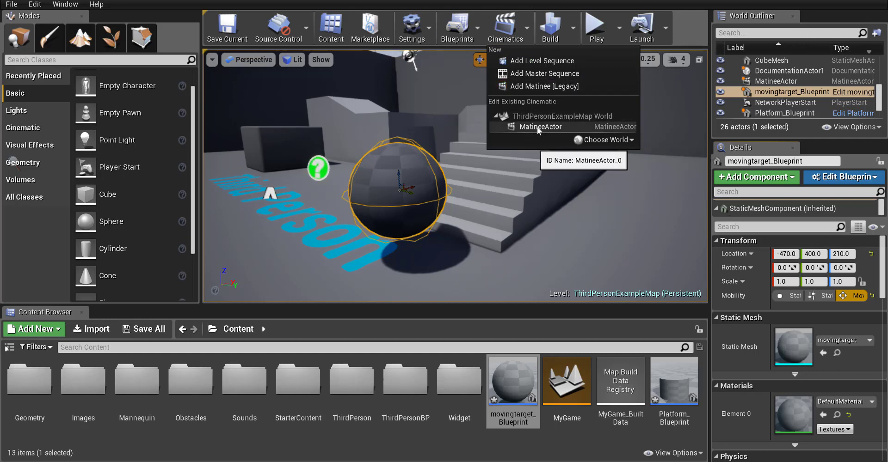
pyautogui.click(540, 126)
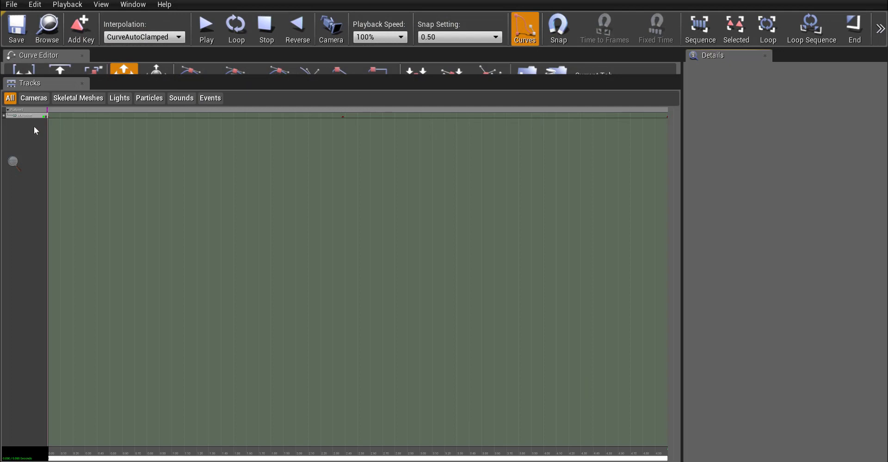
pyautogui.moveTo(40, 128)
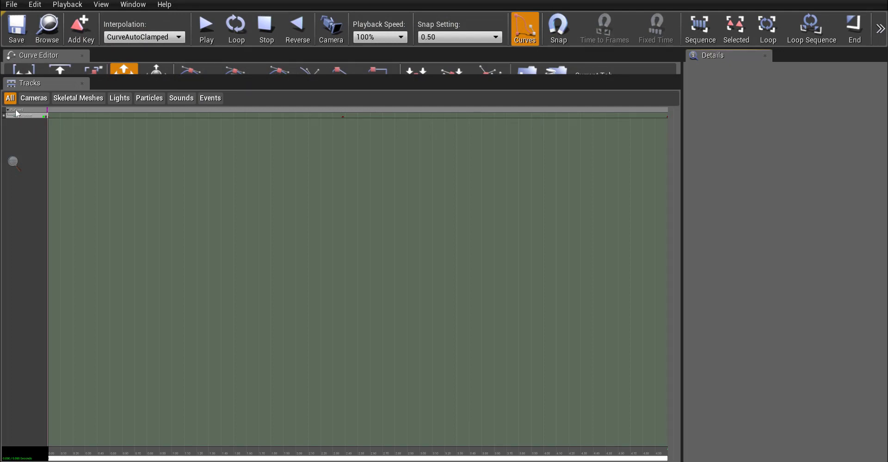
pyautogui.rightClick(23, 115)
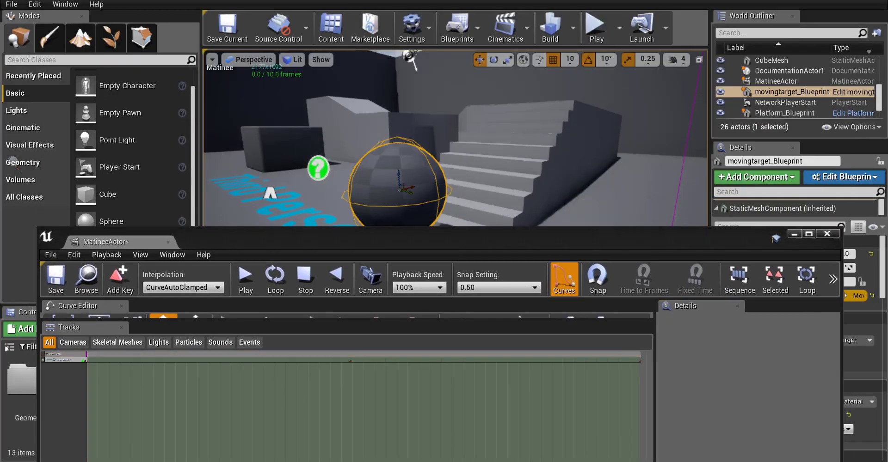
# - Add a new movement track to the target sphere's Matinee group and select it
pyautogui.moveTo(113, 242); pyautogui.dragTo(113, 119)
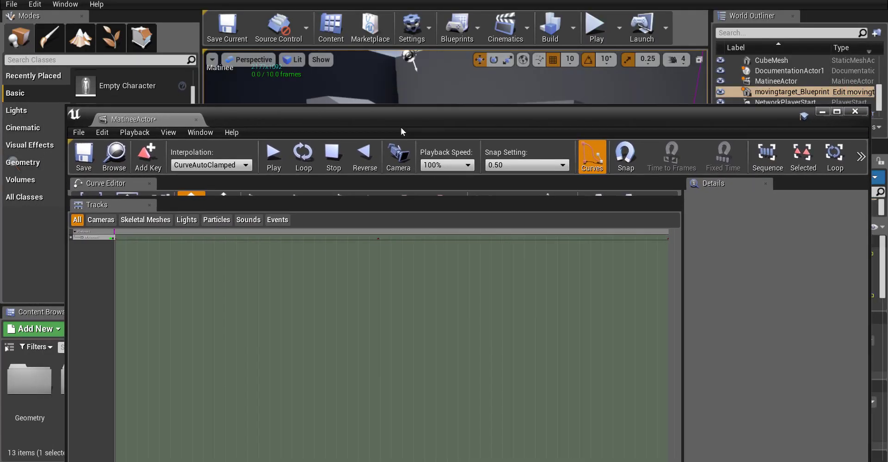
pyautogui.rightClick(90, 232)
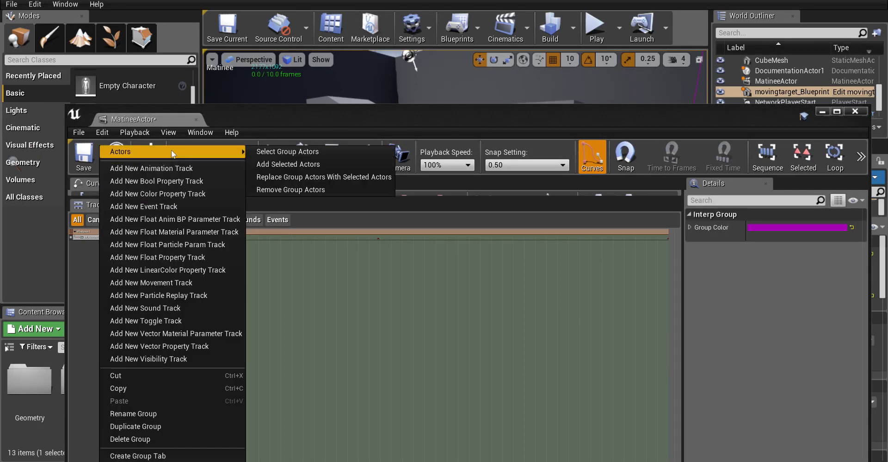
pyautogui.moveTo(288, 164)
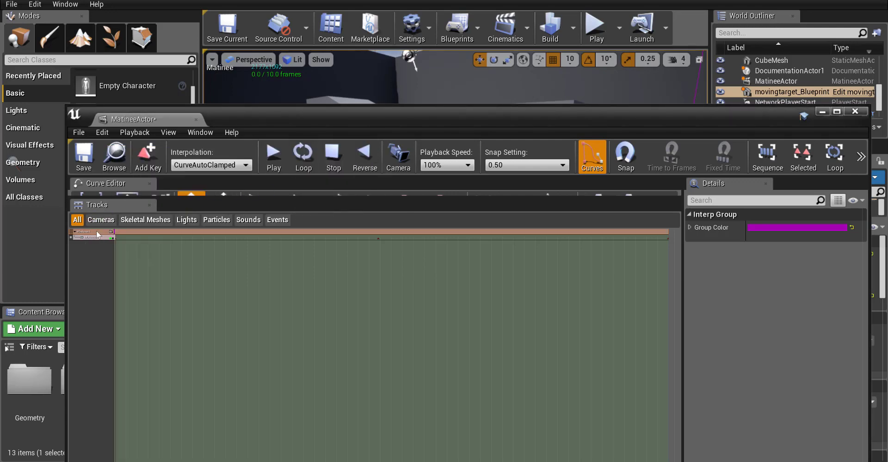
pyautogui.rightClick(91, 232)
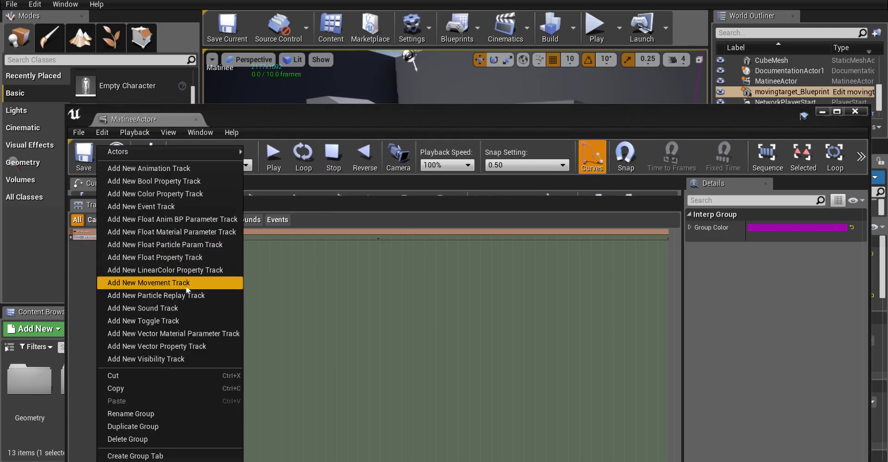
pyautogui.click(148, 283)
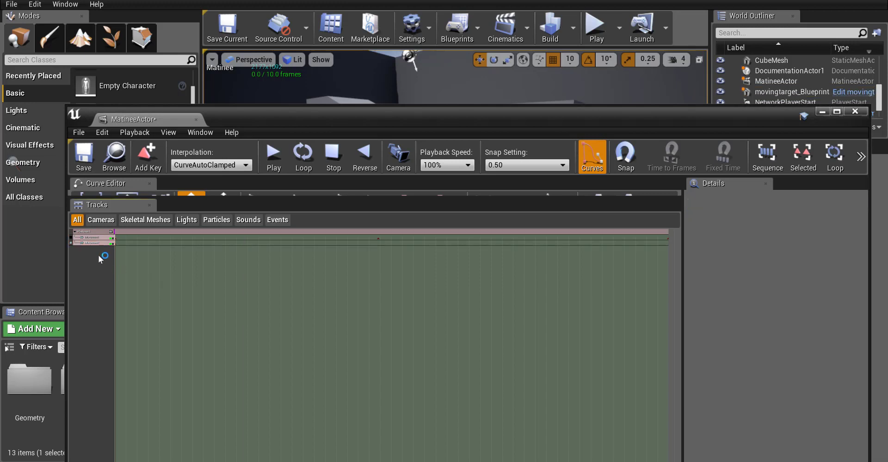
pyautogui.click(93, 238)
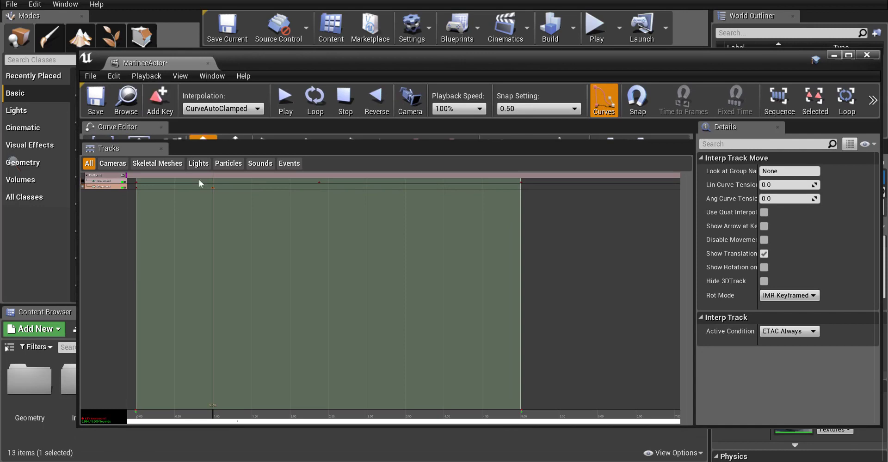
pyautogui.moveTo(291, 415)
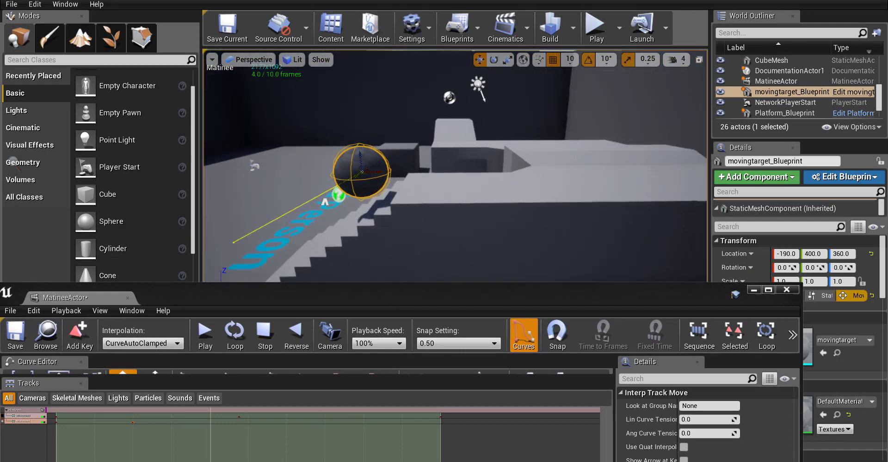
# - Move the target sphere to two further path positions, reaching X 100 at the 4-second mark
pyautogui.moveTo(360, 175); pyautogui.dragTo(484, 169)
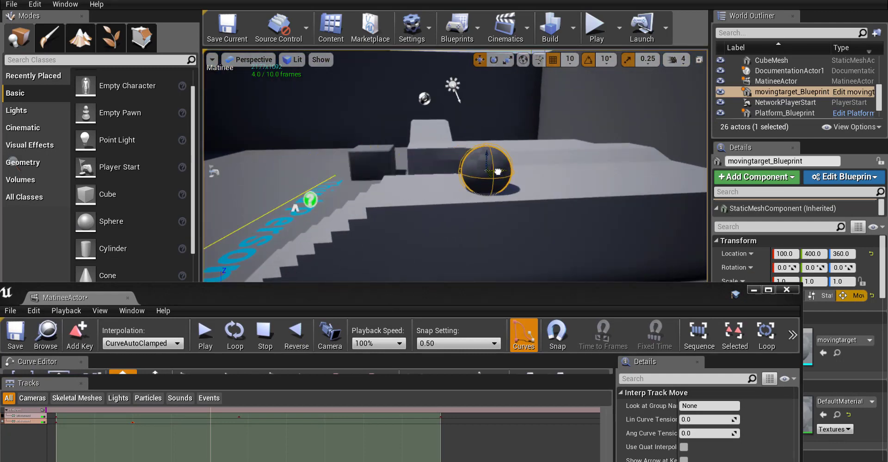
pyautogui.moveTo(492, 169); pyautogui.dragTo(584, 164)
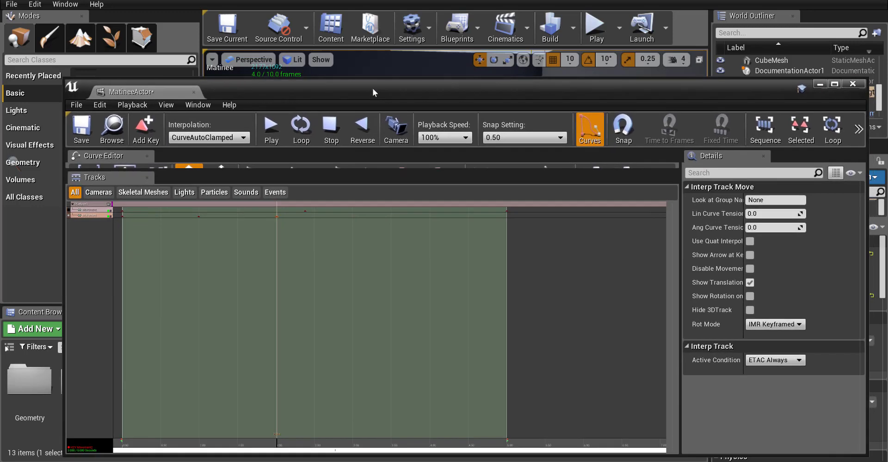
pyautogui.moveTo(315, 444)
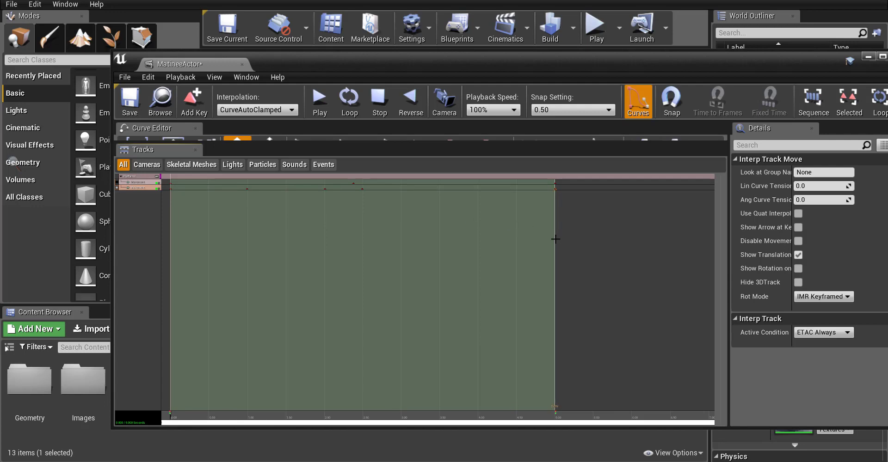
pyautogui.moveTo(340, 182)
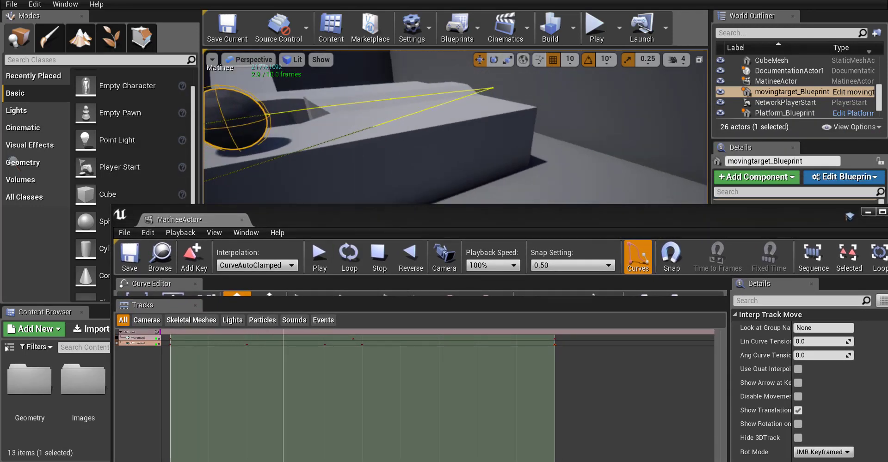
# - Preview the sphere's movement animation, close Matinee, and start a level play-test
pyautogui.click(319, 256)
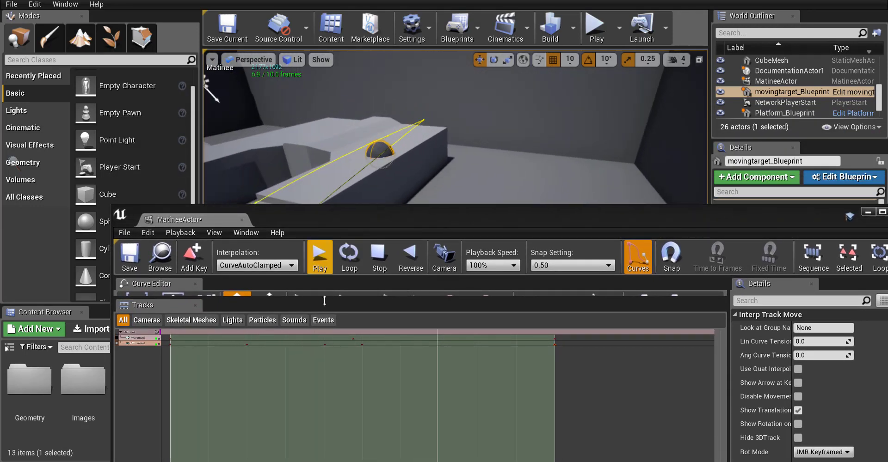
pyautogui.click(318, 257)
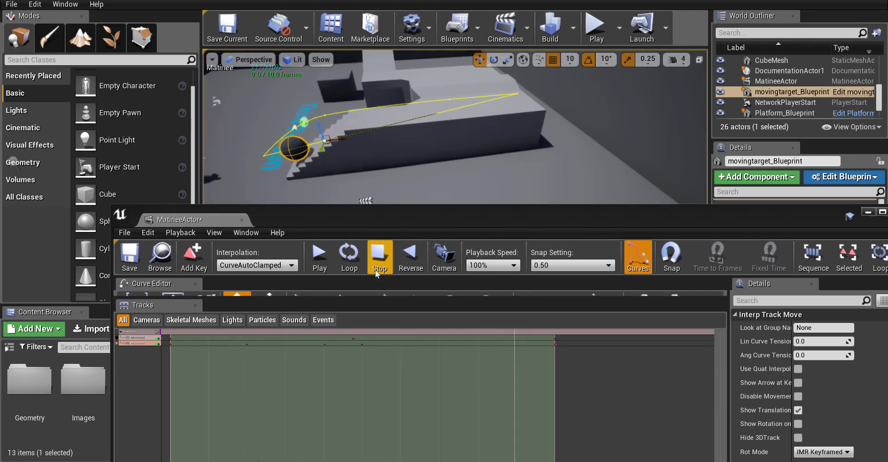
pyautogui.click(379, 257)
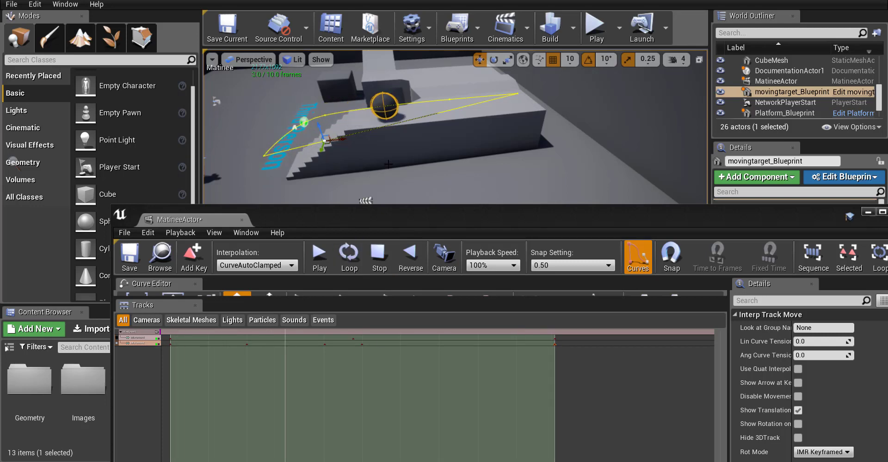
pyautogui.click(318, 256)
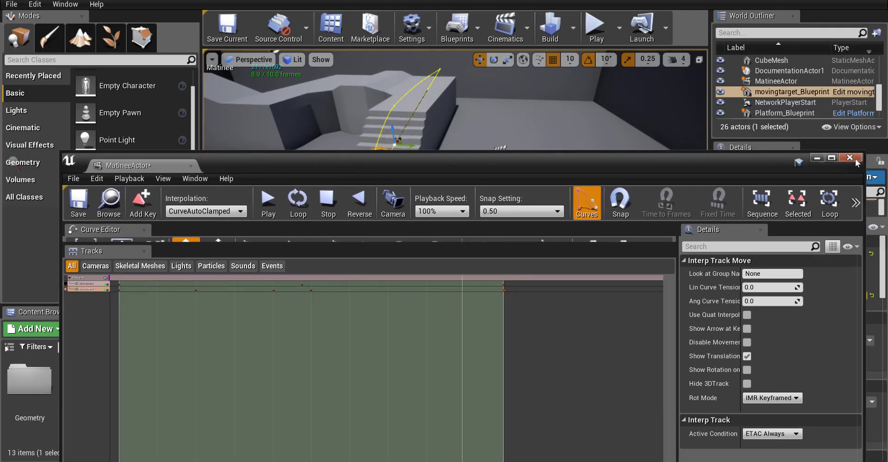
pyautogui.click(850, 157)
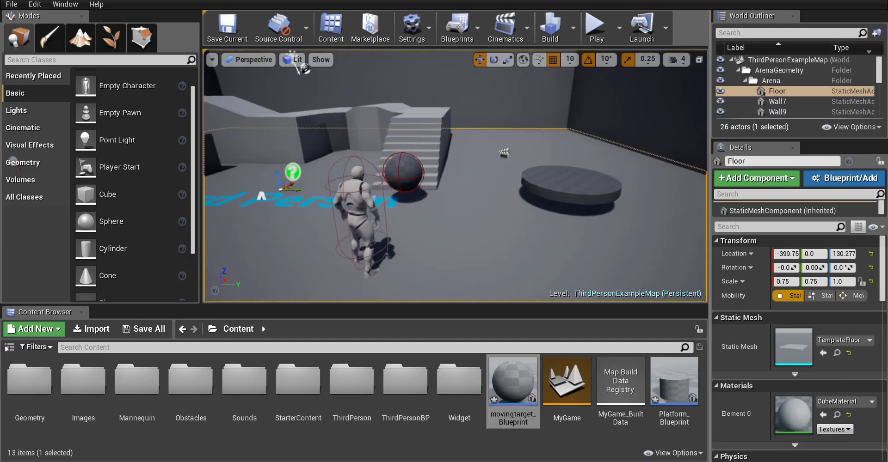
pyautogui.click(595, 27)
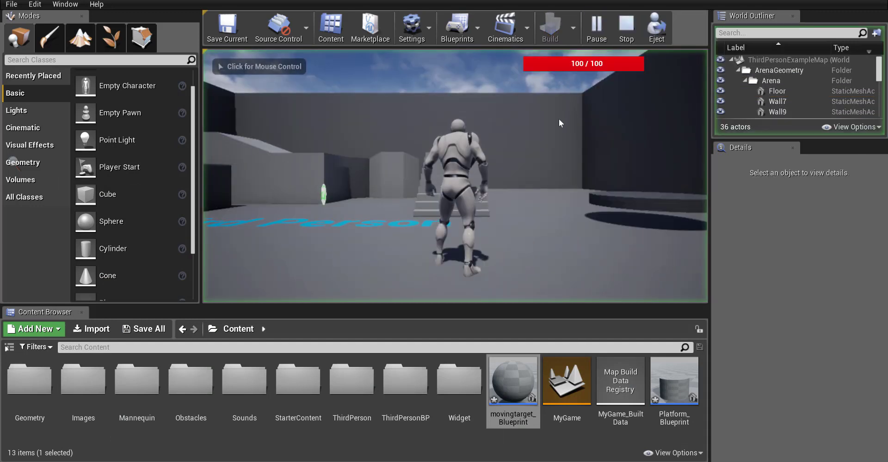